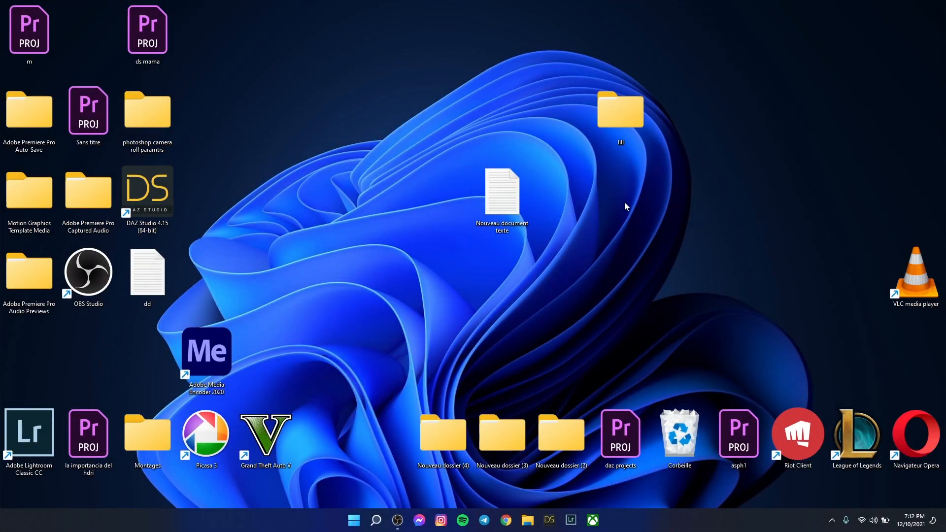
mouse_move(220, 217)
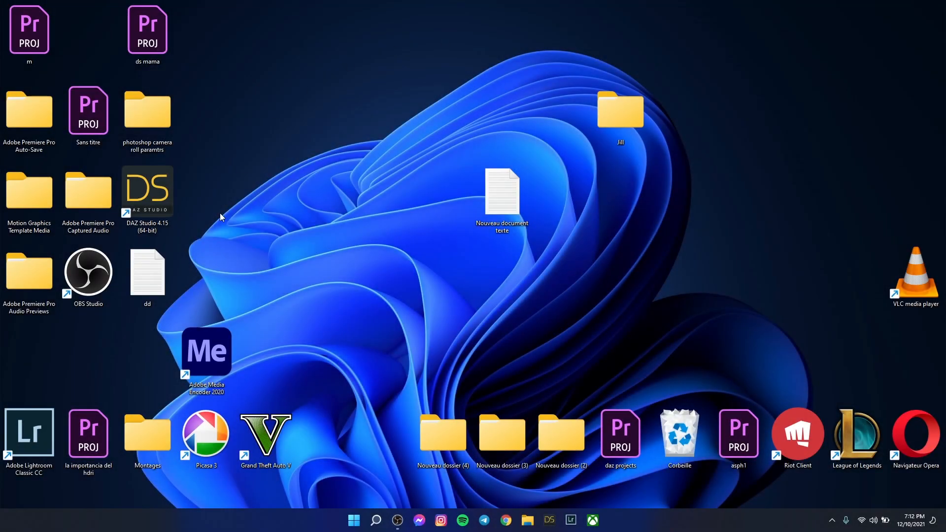
mouse_move(455, 249)
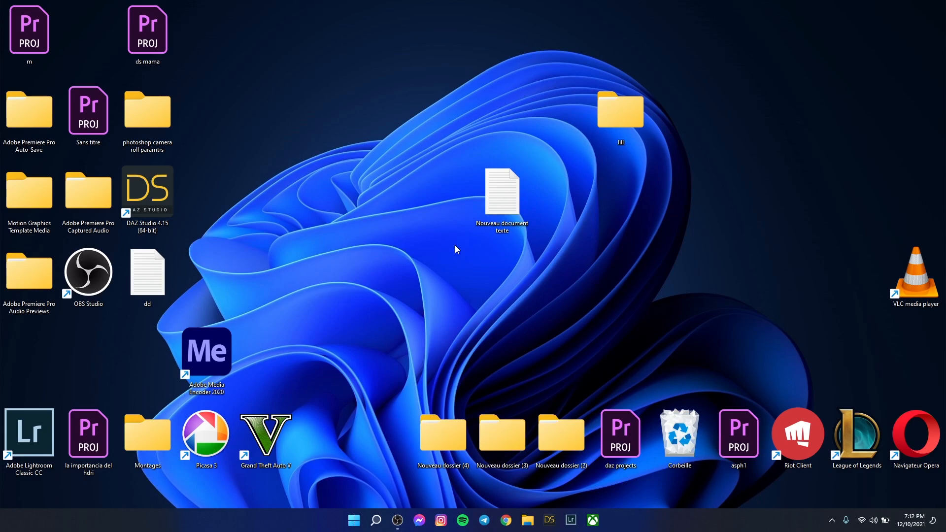
mouse_move(359, 161)
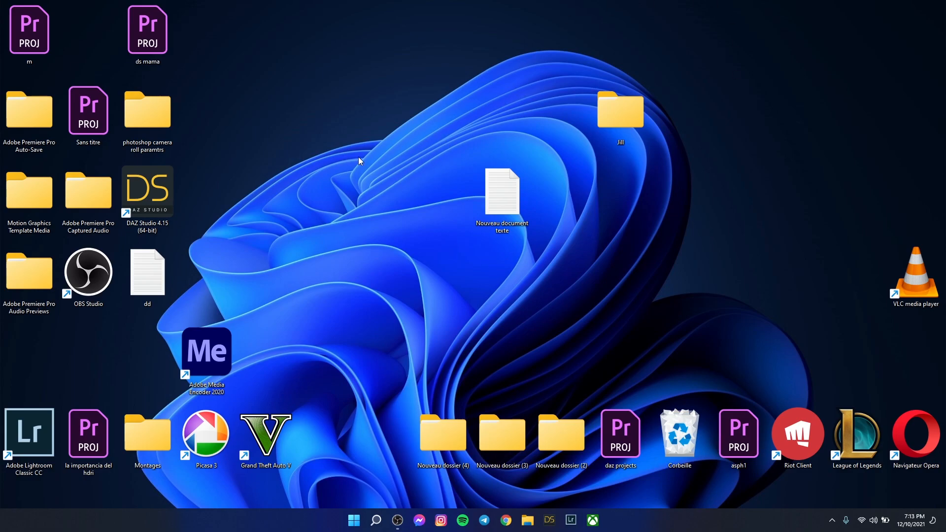
mouse_move(538, 297)
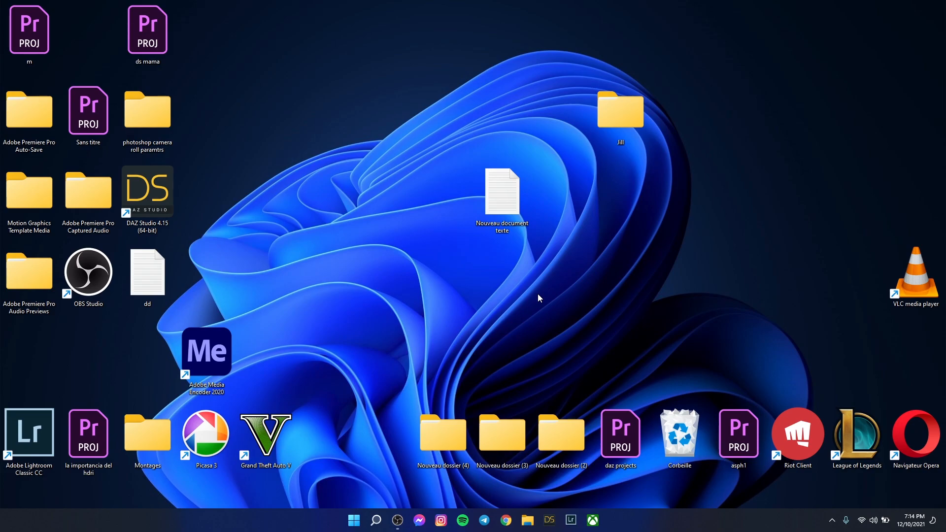
mouse_move(384, 154)
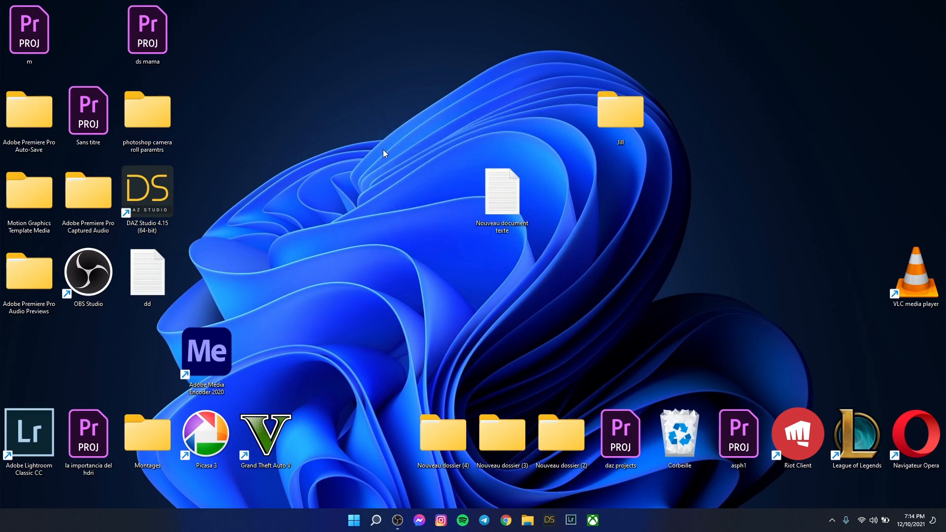
mouse_move(339, 173)
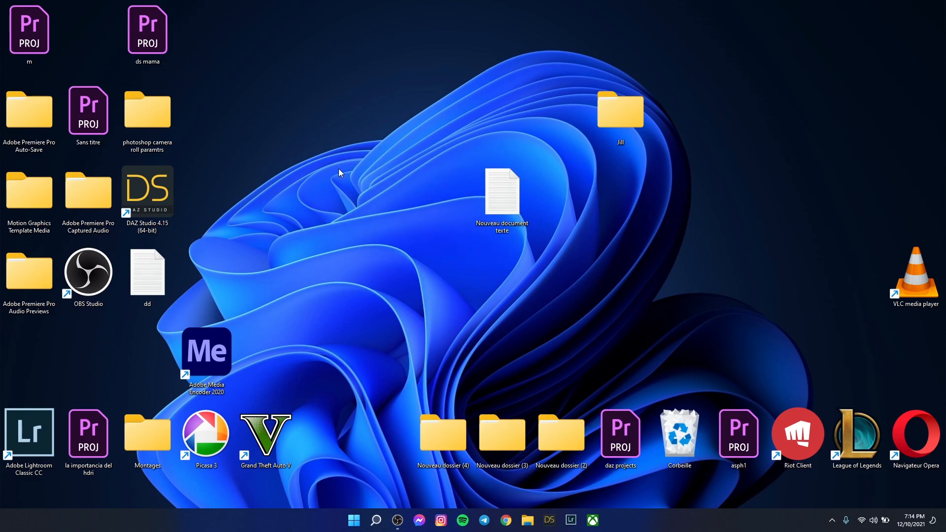
mouse_move(342, 179)
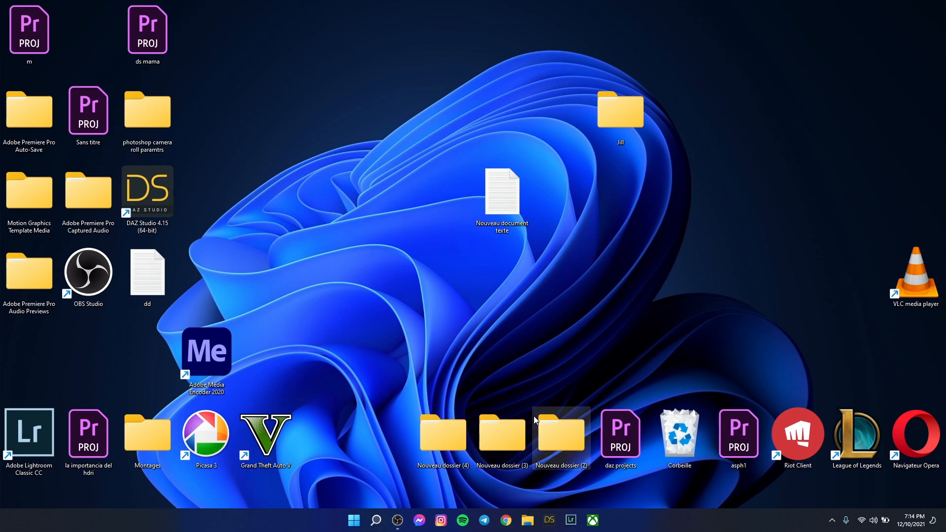
mouse_move(533, 374)
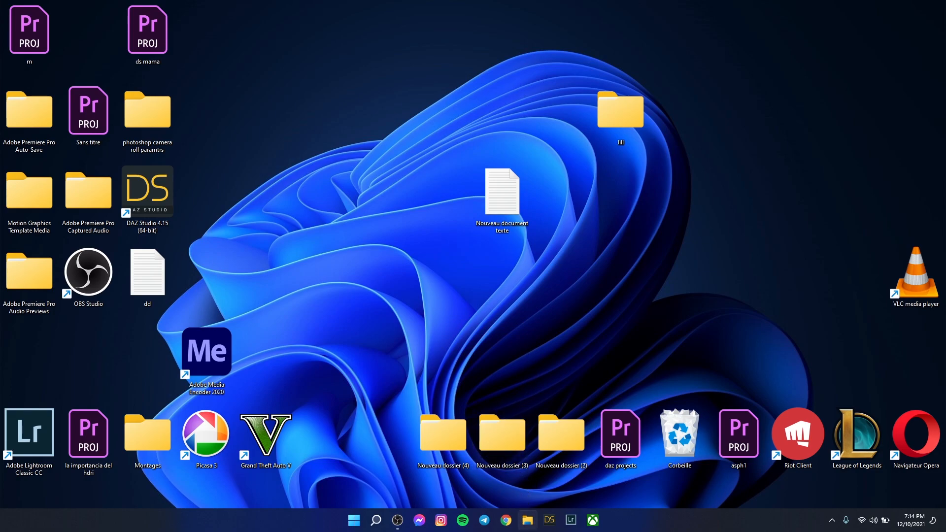
Browse Studio > My Library > Scenes > animation project and load the DS STORY .duf scene
click(526, 521)
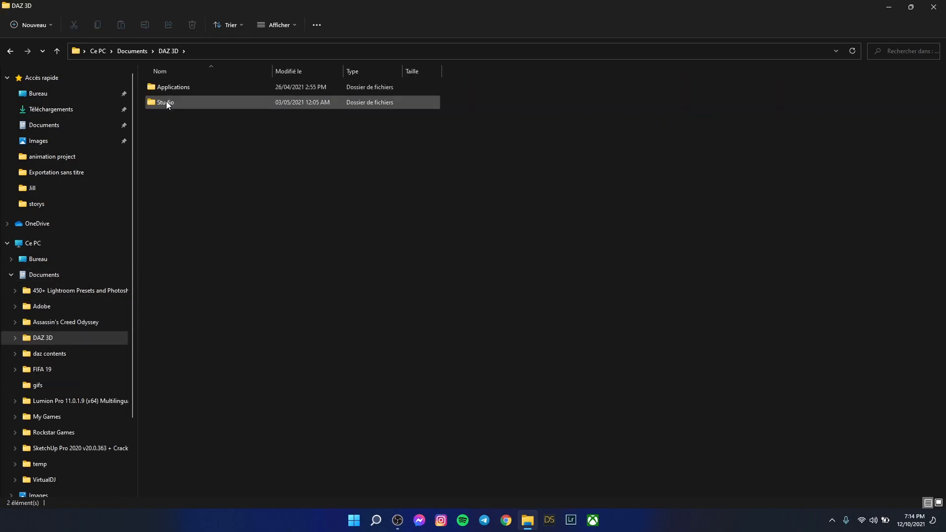
double_click(165, 102)
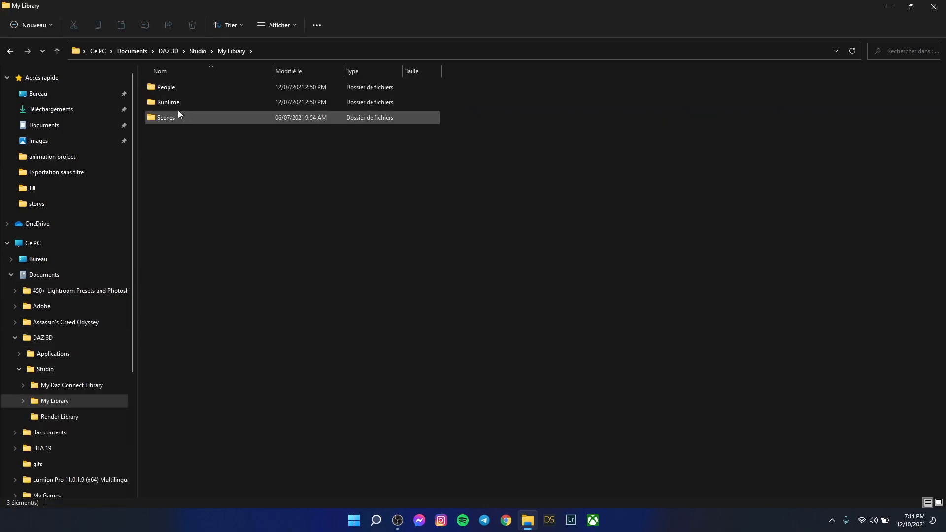
double_click(165, 117)
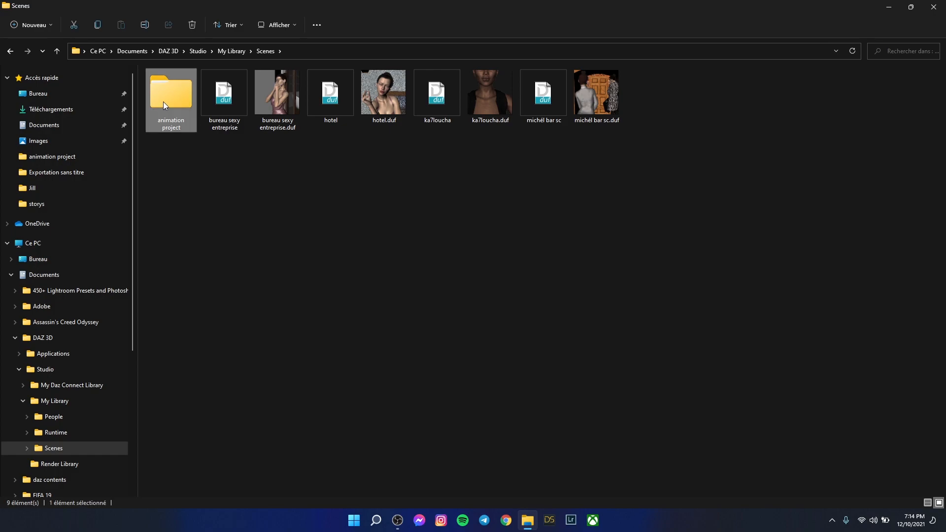
double_click(171, 94)
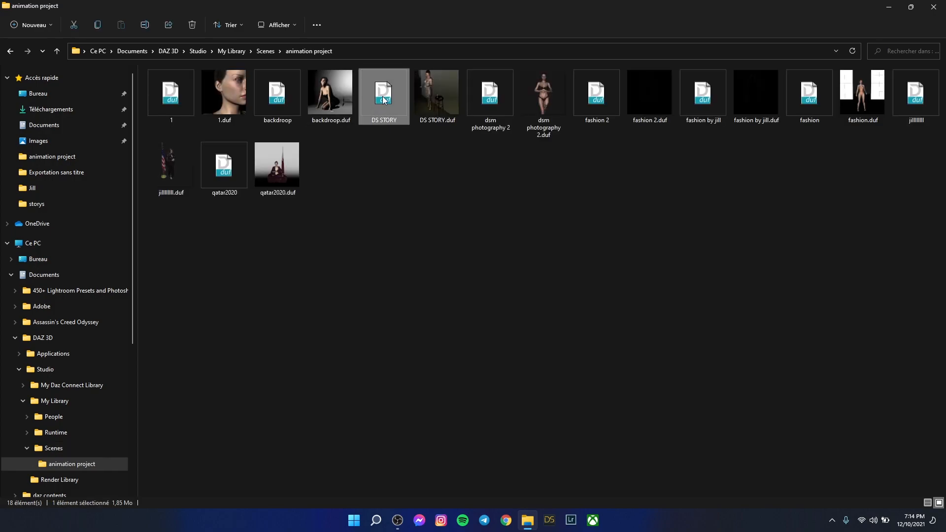
double_click(384, 93)
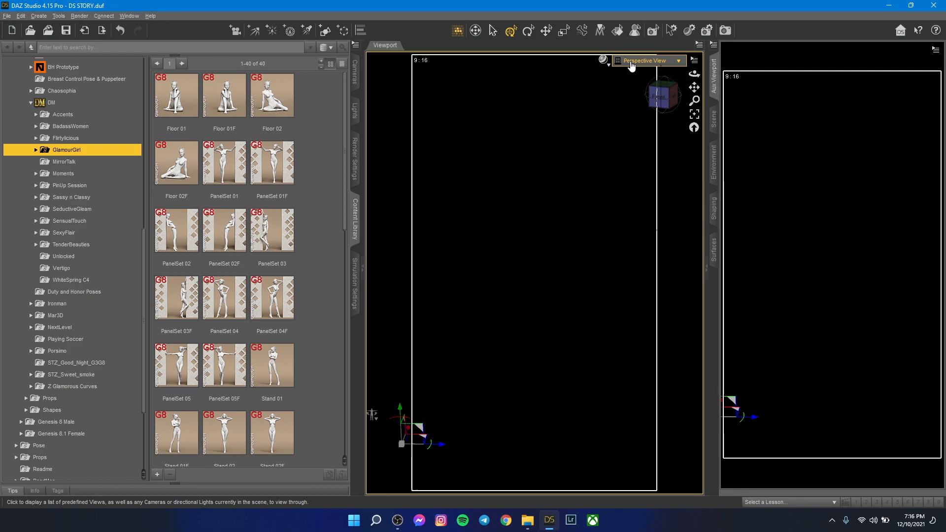
Switch the viewport from Perspective View to Camera (2), then bring Chrome with YouTube forward
click(649, 60)
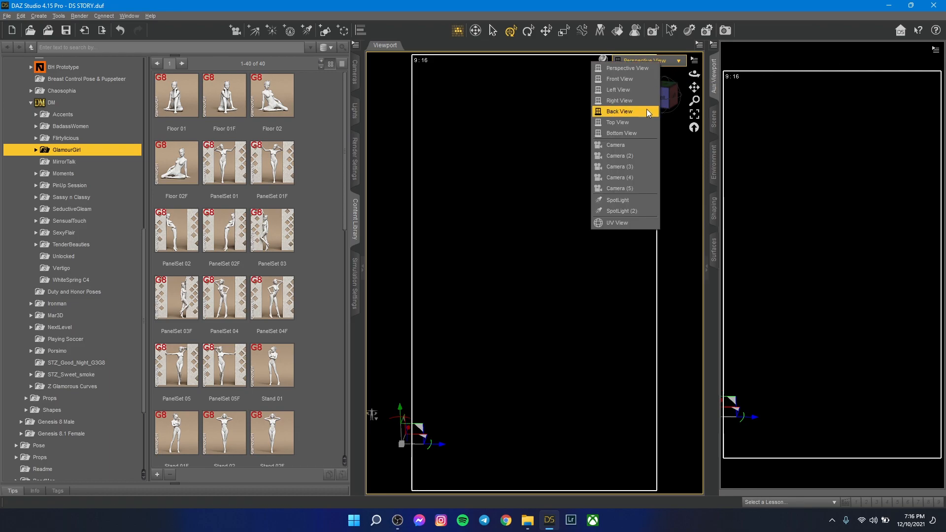
click(615, 145)
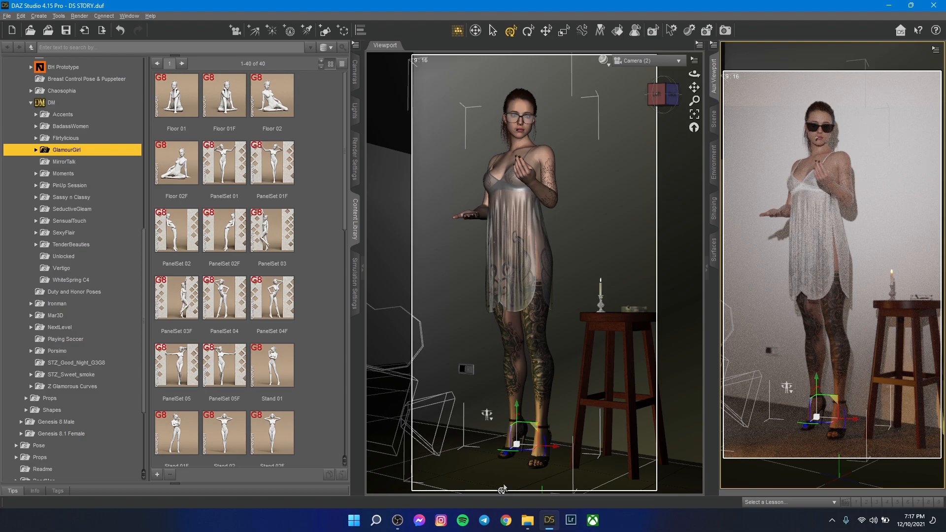
click(506, 521)
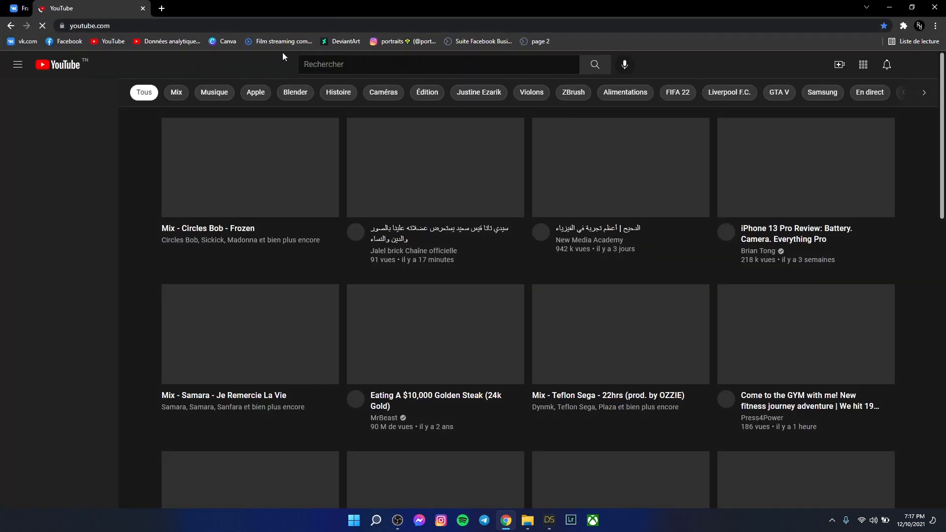
Search YouTube for 'no copyright music' and play the NCS Heartless release video
text(no copy)
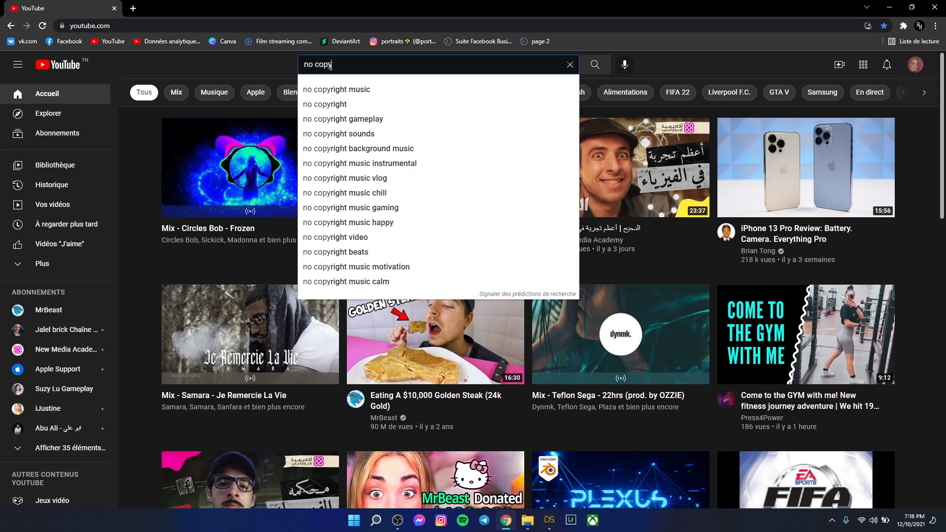
click(336, 90)
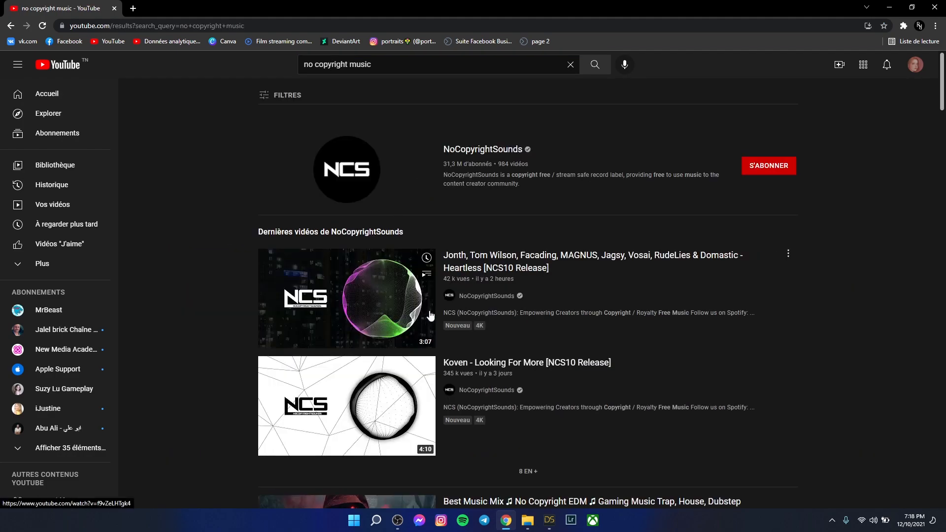
click(346, 298)
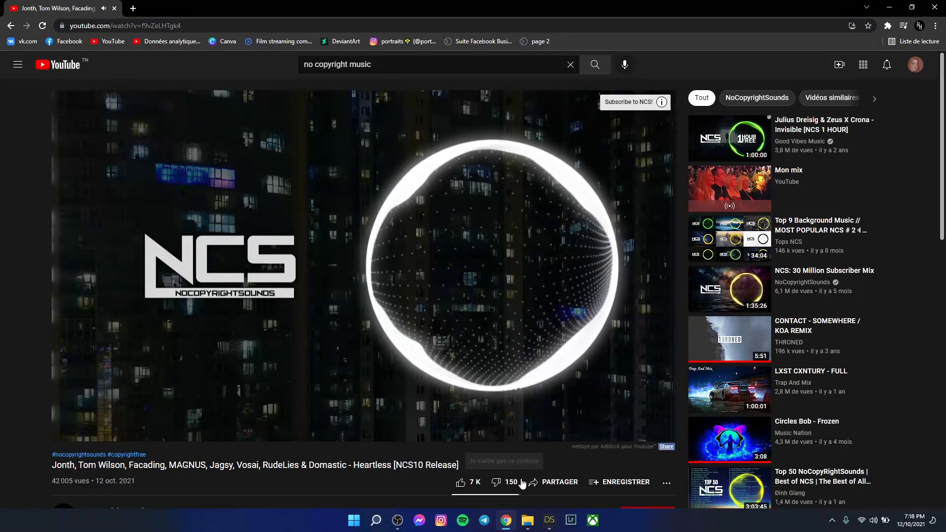
In Render Settings set Render Target to New Window and start the NVIDIA Iray render
click(548, 521)
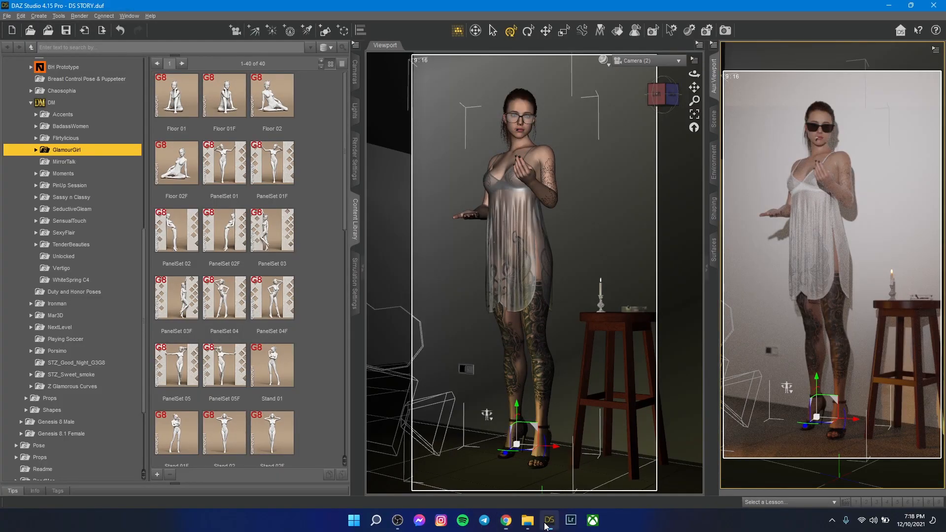
mouse_move(577, 135)
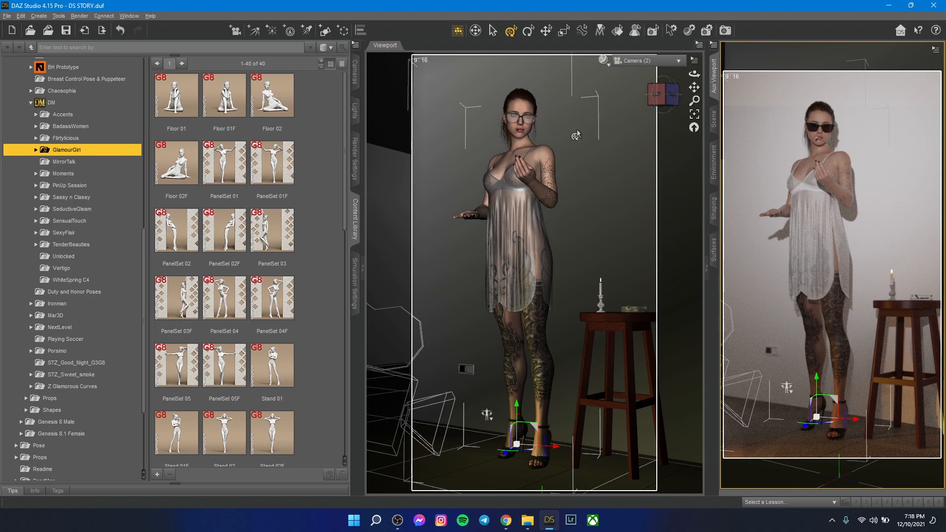
mouse_move(623, 9)
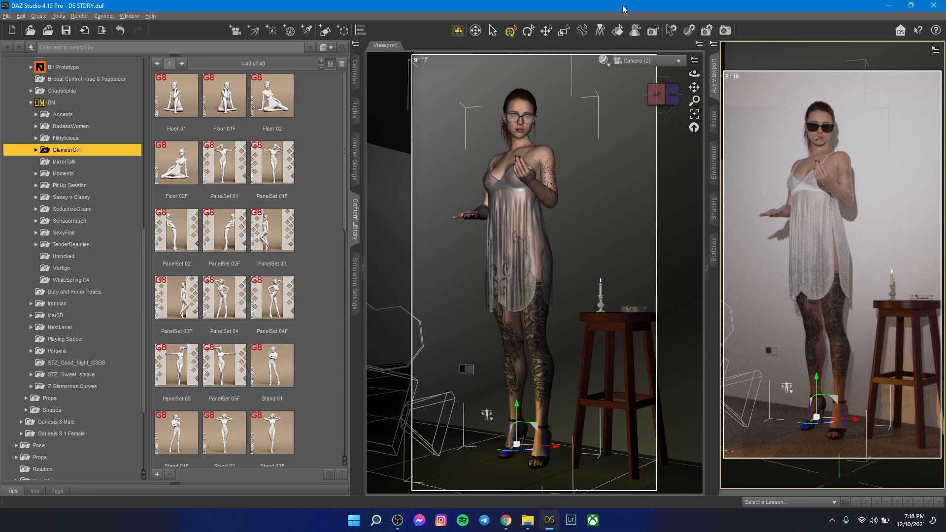
click(79, 15)
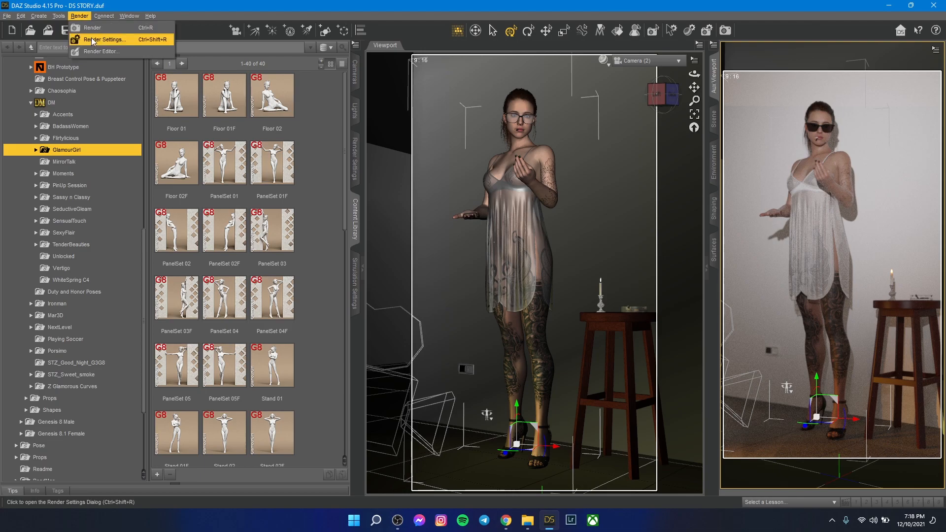
click(79, 16)
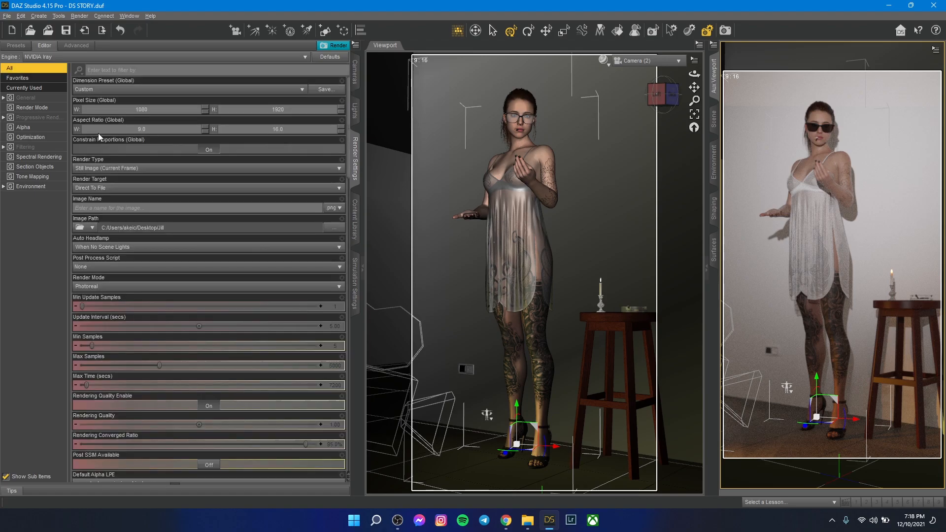
click(205, 168)
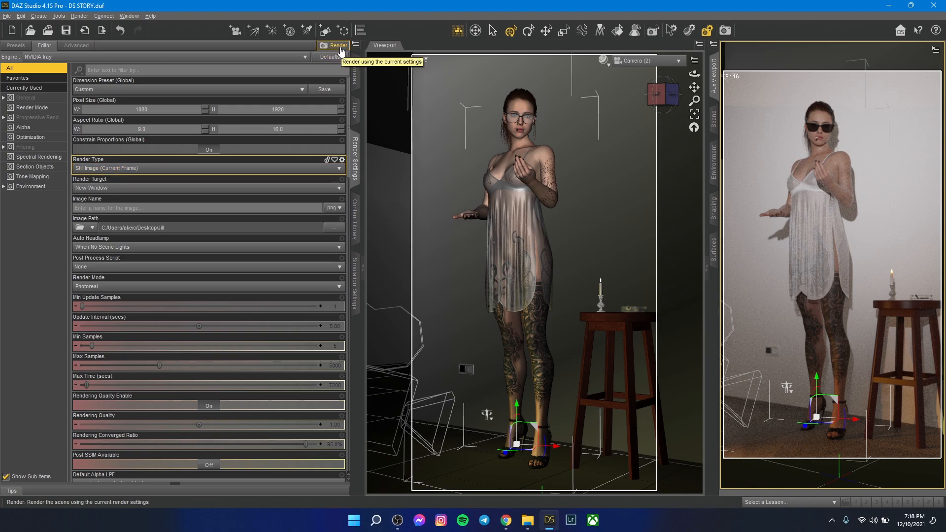
click(333, 46)
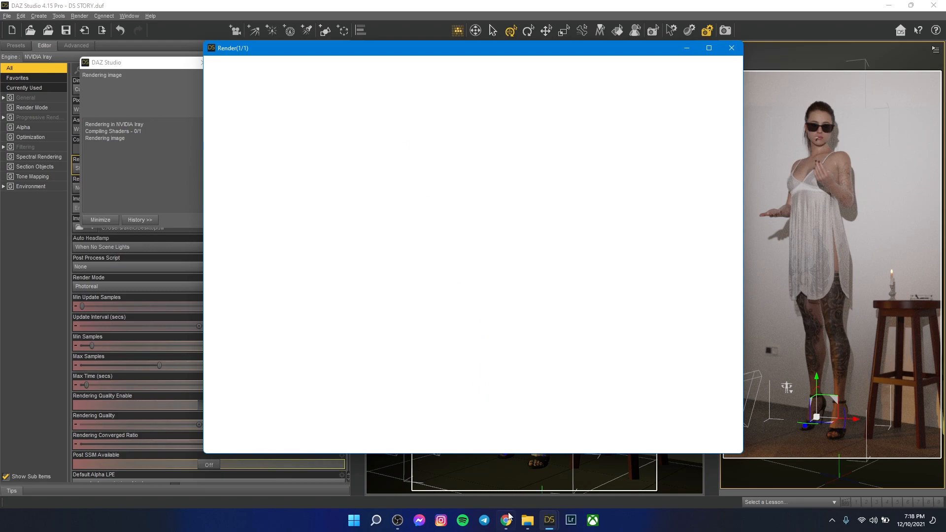
Alternate between the YouTube video and the refining Iray render, ending on YouTube
click(505, 520)
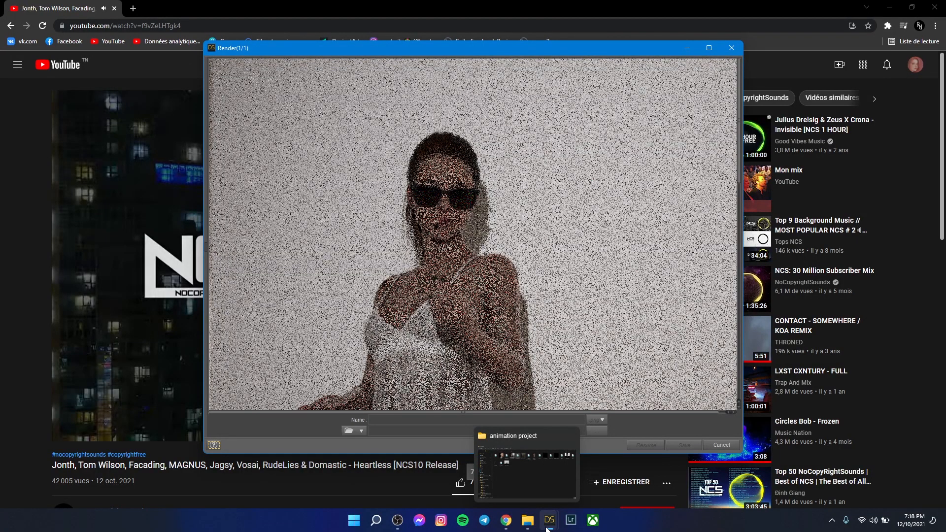
click(549, 520)
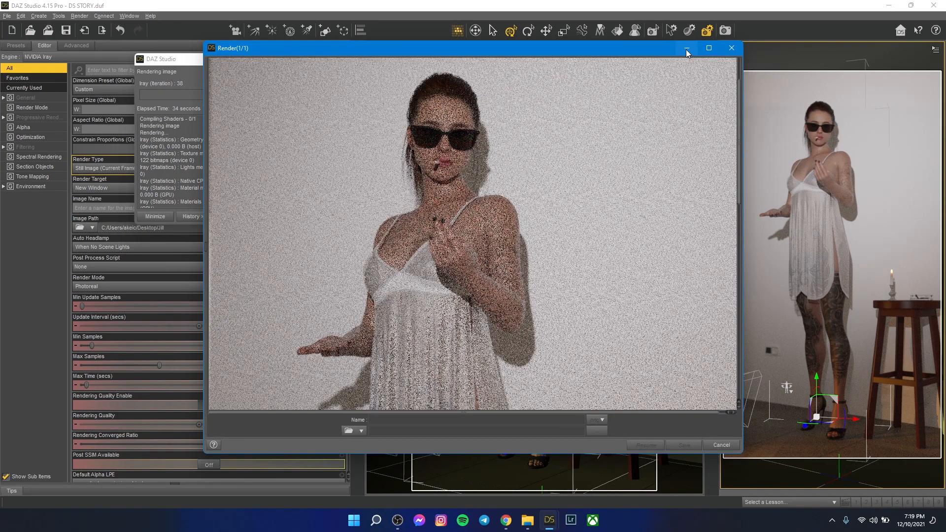
mouse_move(686, 49)
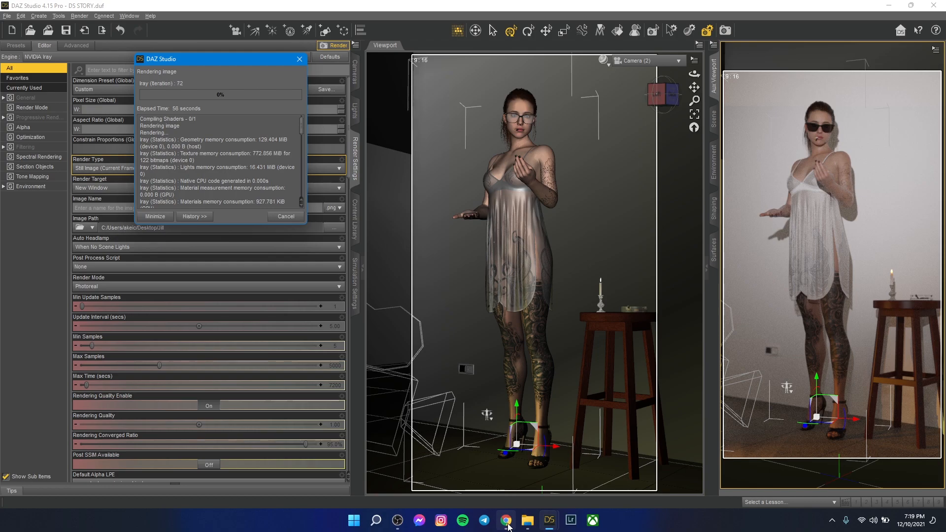
click(506, 520)
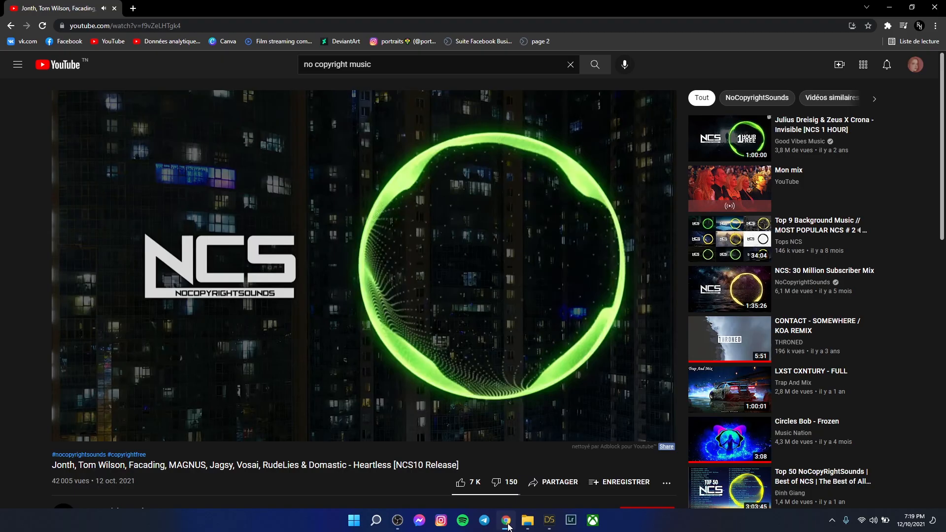
Glance at the playing Heartless video, then return to DAZ Studio's live Iray preview
click(549, 520)
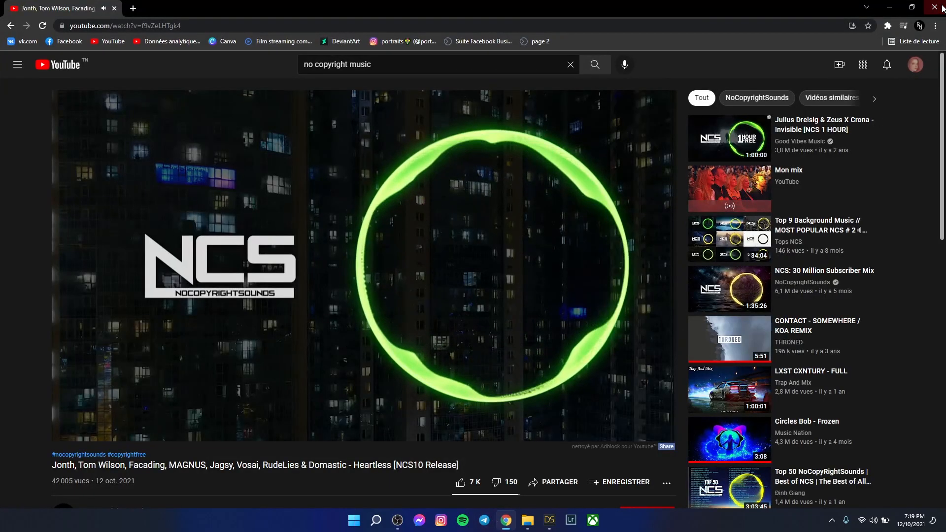
click(549, 521)
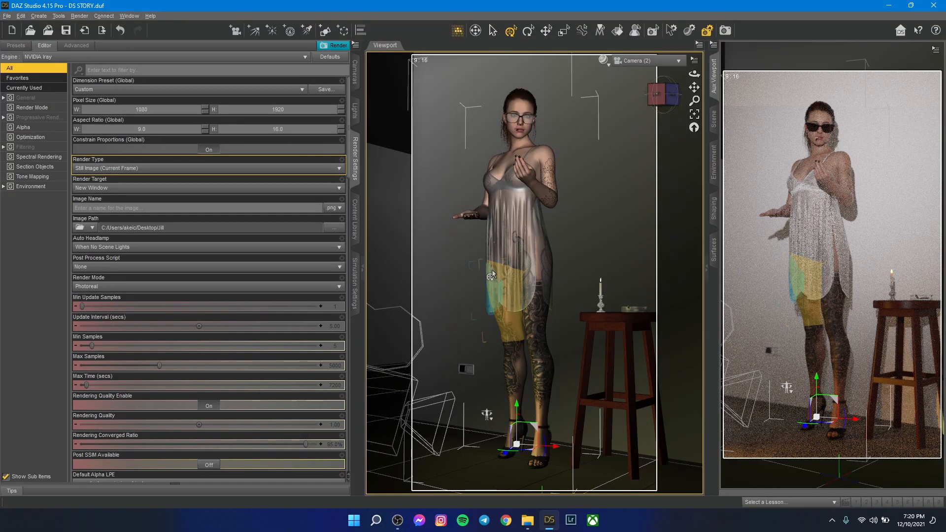
mouse_move(492, 275)
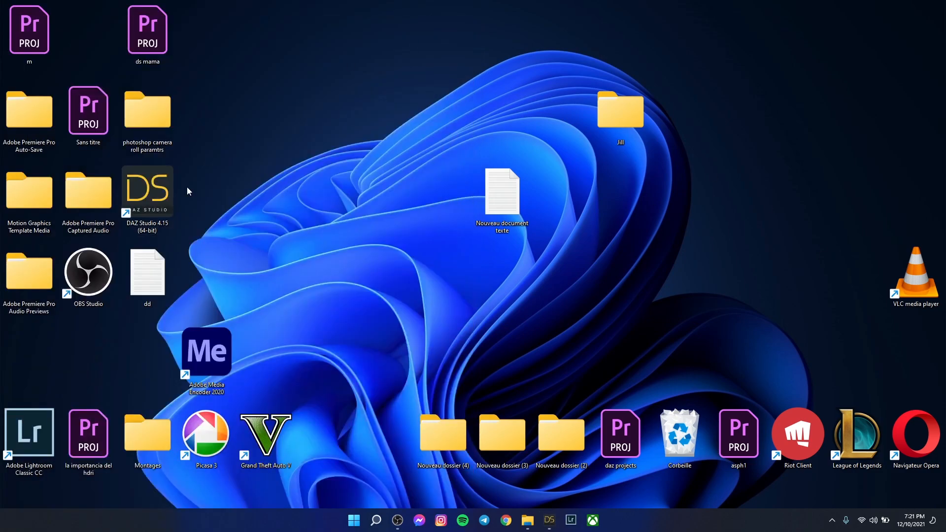
mouse_move(372, 117)
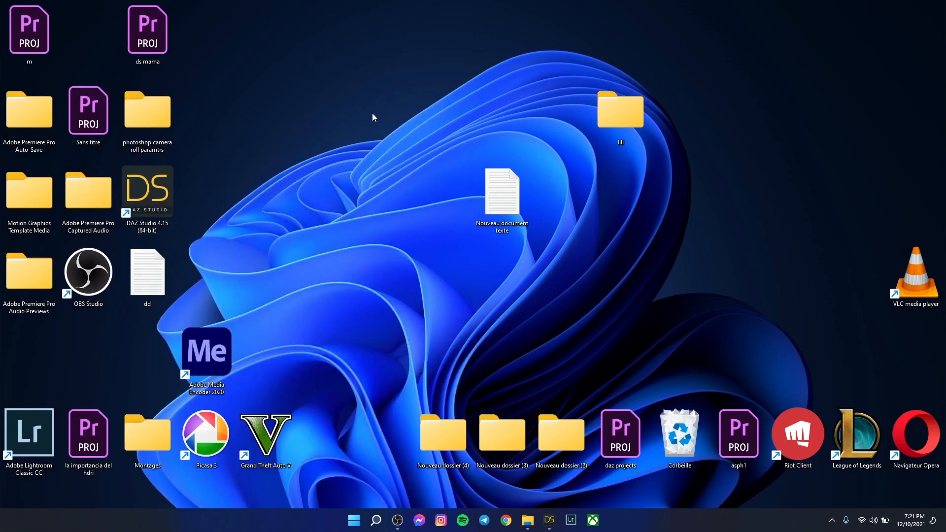
mouse_move(395, 160)
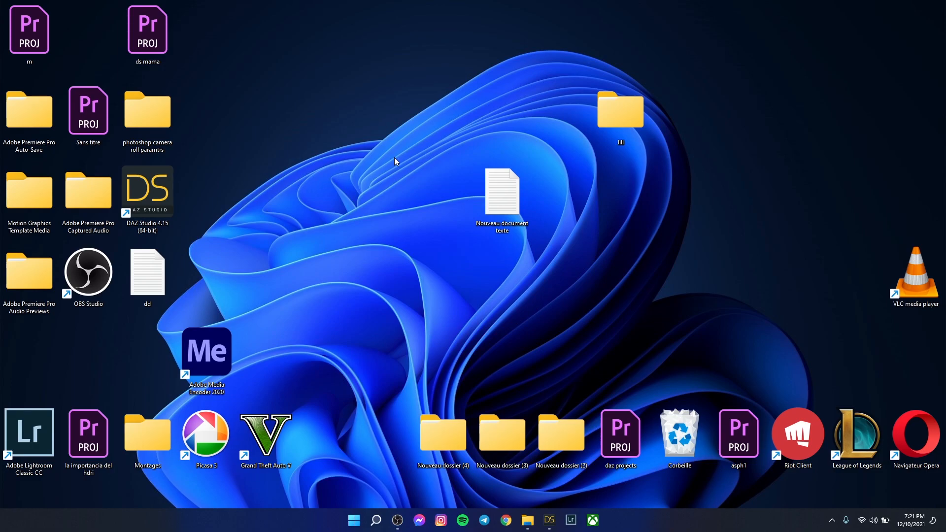
mouse_move(418, 209)
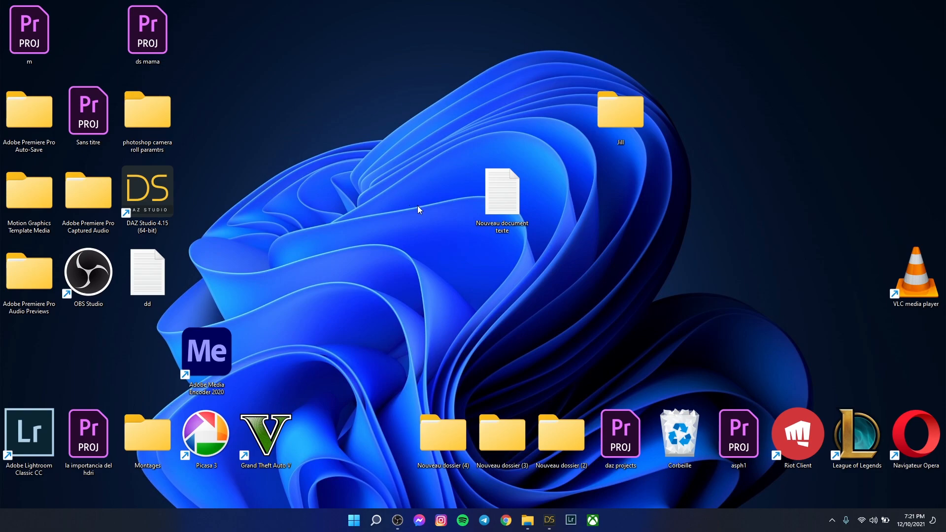